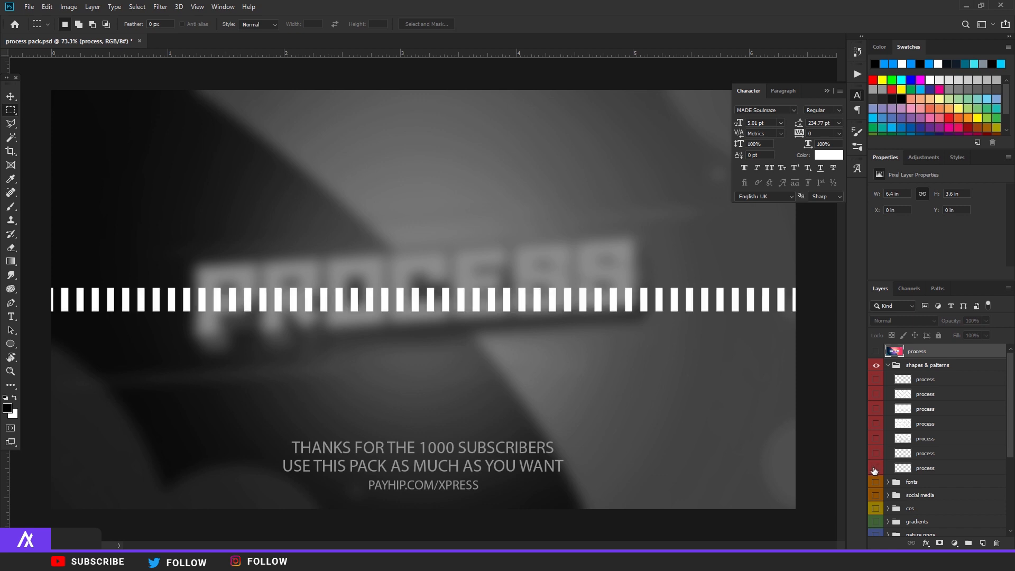
- Hide the striped pattern preview and expand the social media icons and colour grades folders
click(886, 364)
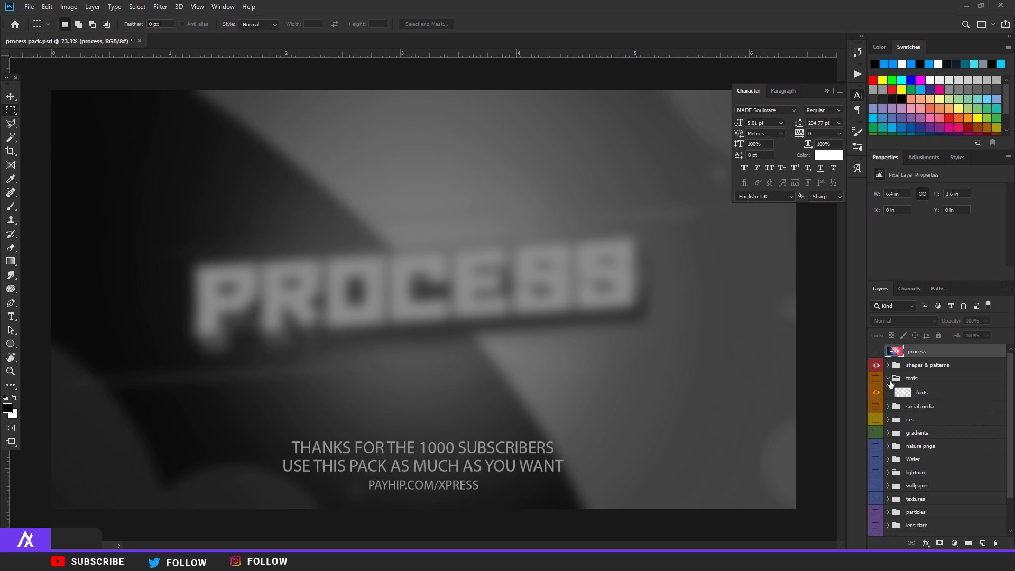
click(887, 391)
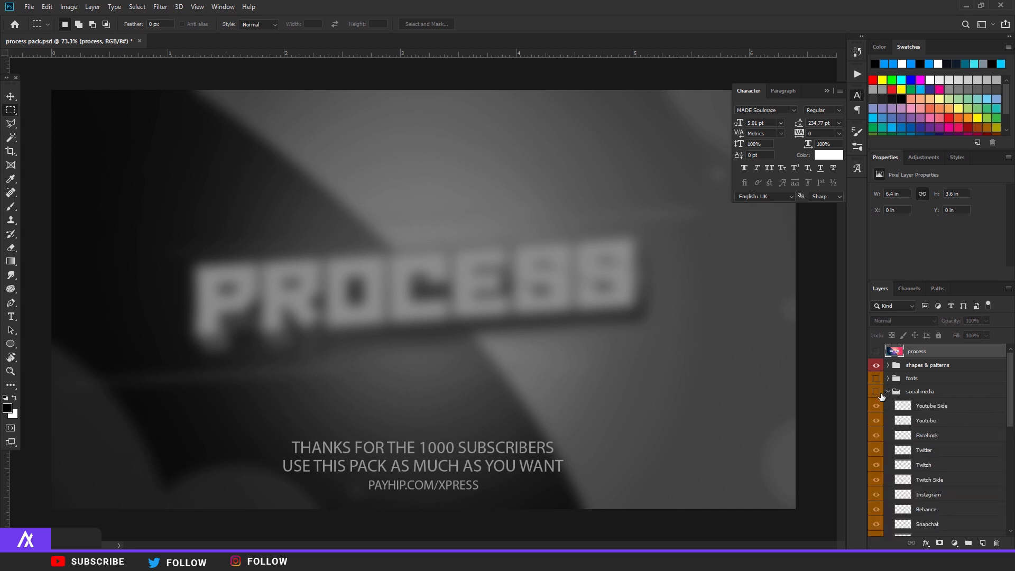
click(876, 391)
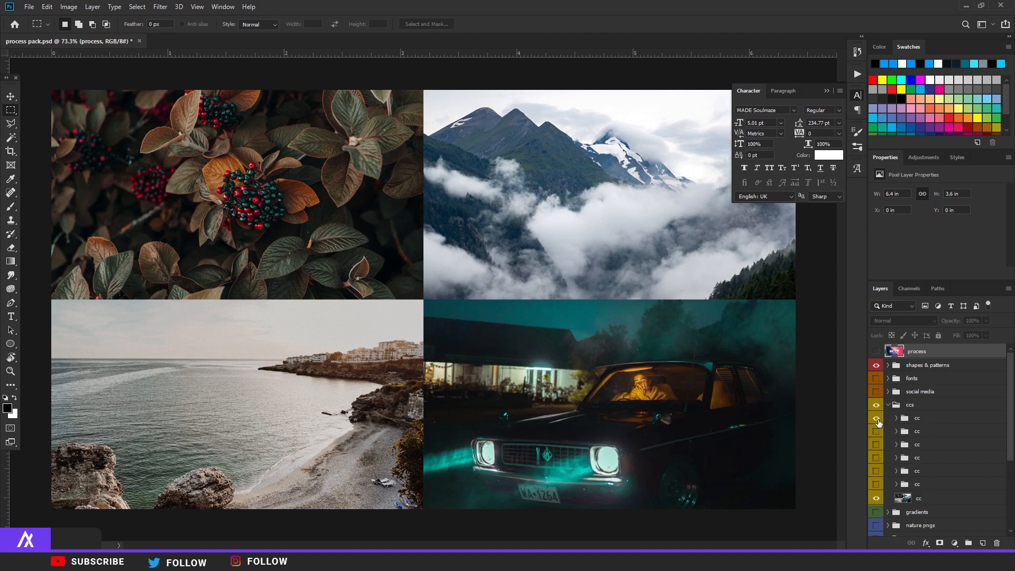
- Cycle through a cooler and the next colour grade on the photos, then hide the graded photo preview
click(876, 431)
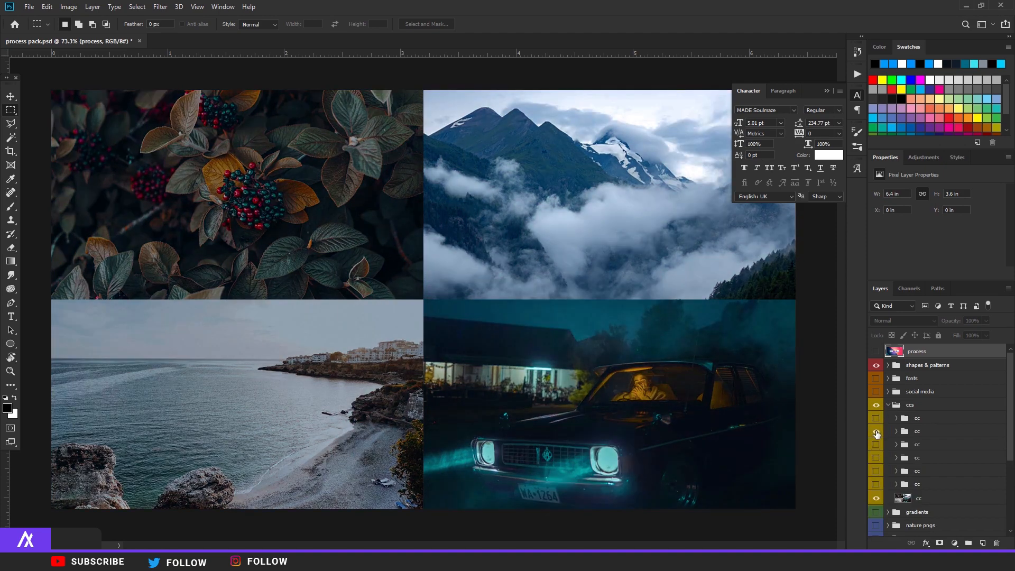
click(876, 431)
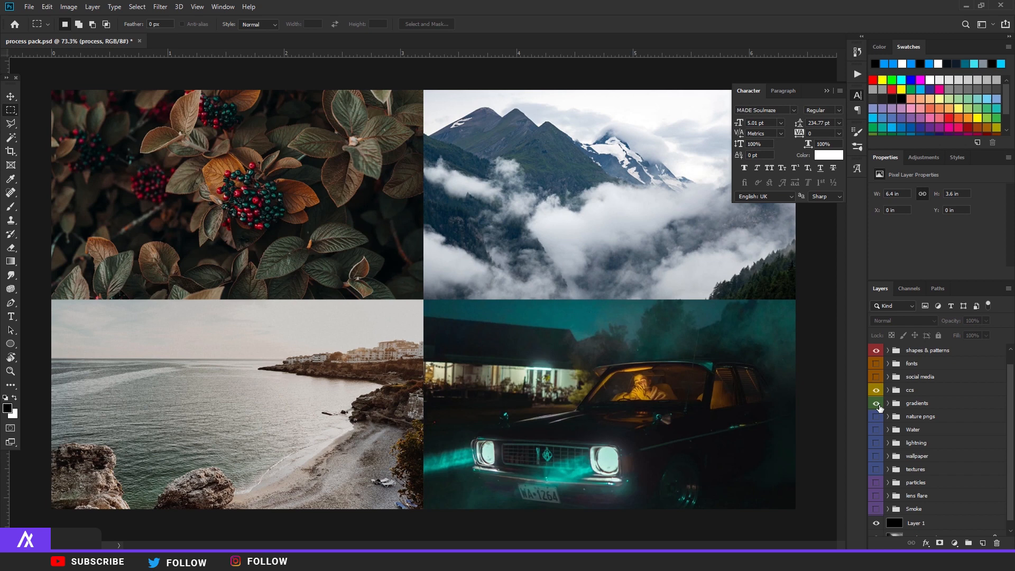
click(875, 403)
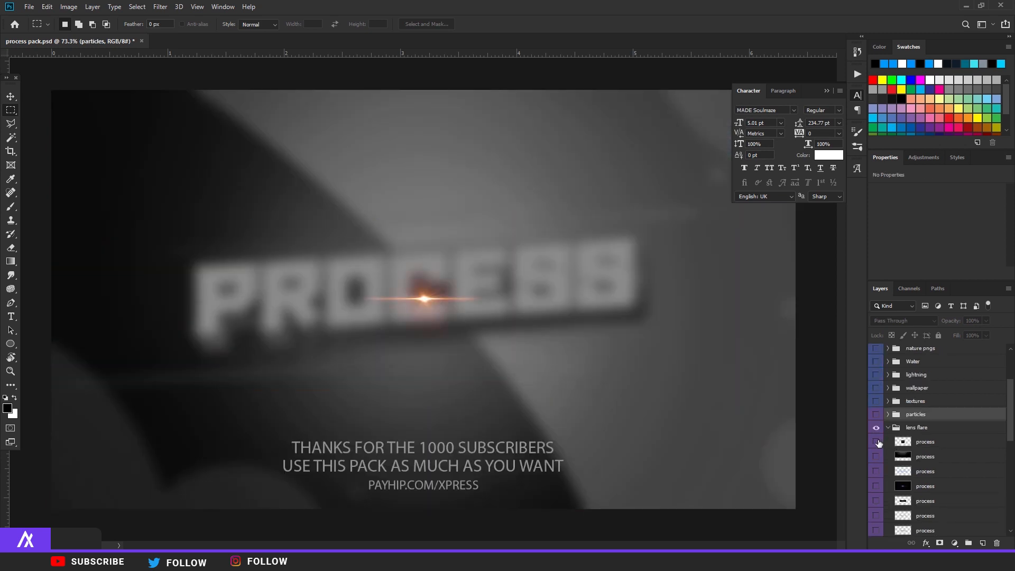
- Show and hide each lens flare over the title in turn, including the wide blue one, ending with none visible
click(877, 456)
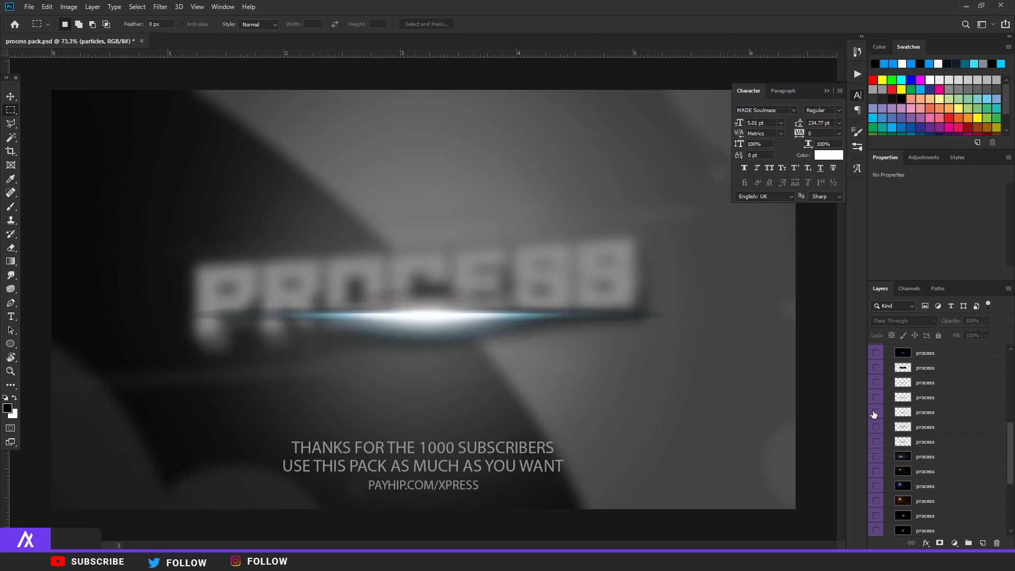
click(875, 456)
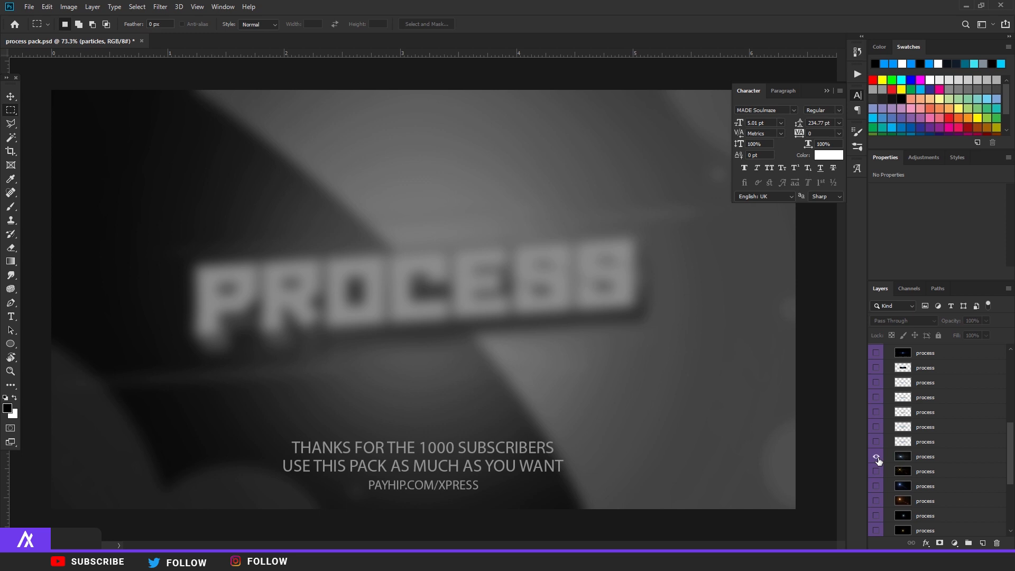
scroll(down, 3)
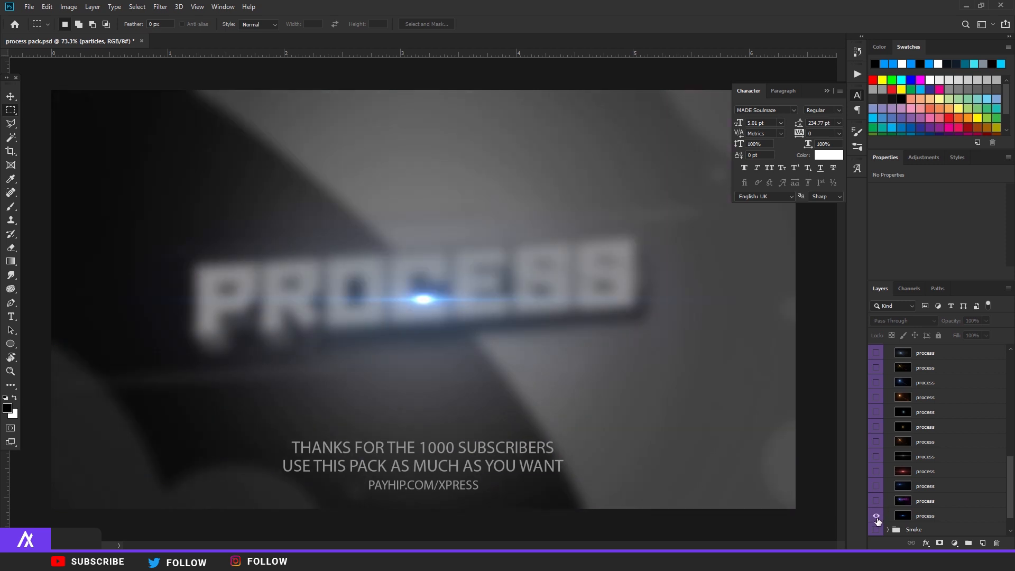
click(875, 382)
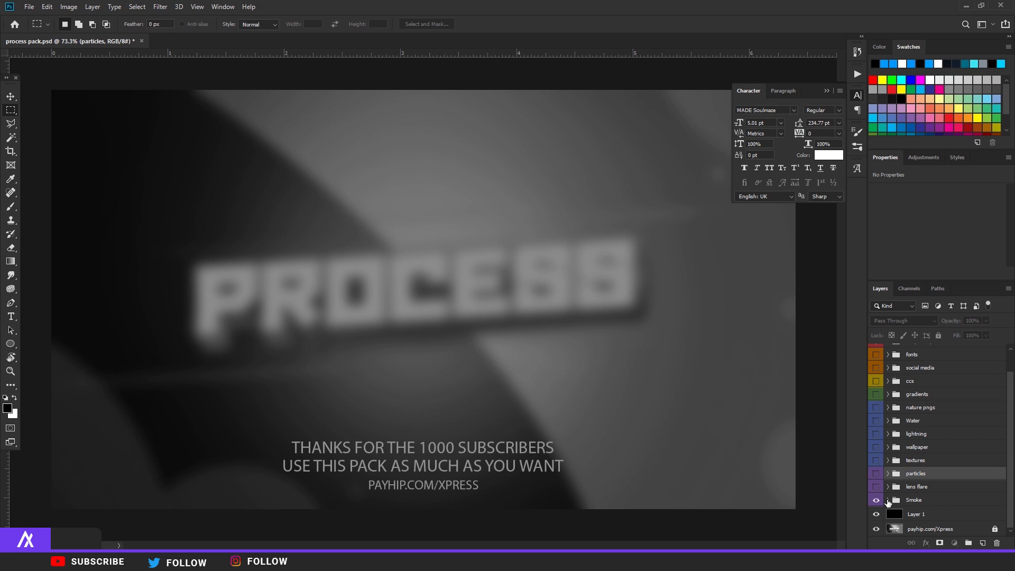
- Show the white smoke cloud over the PROCESS title, then hide it again
click(876, 501)
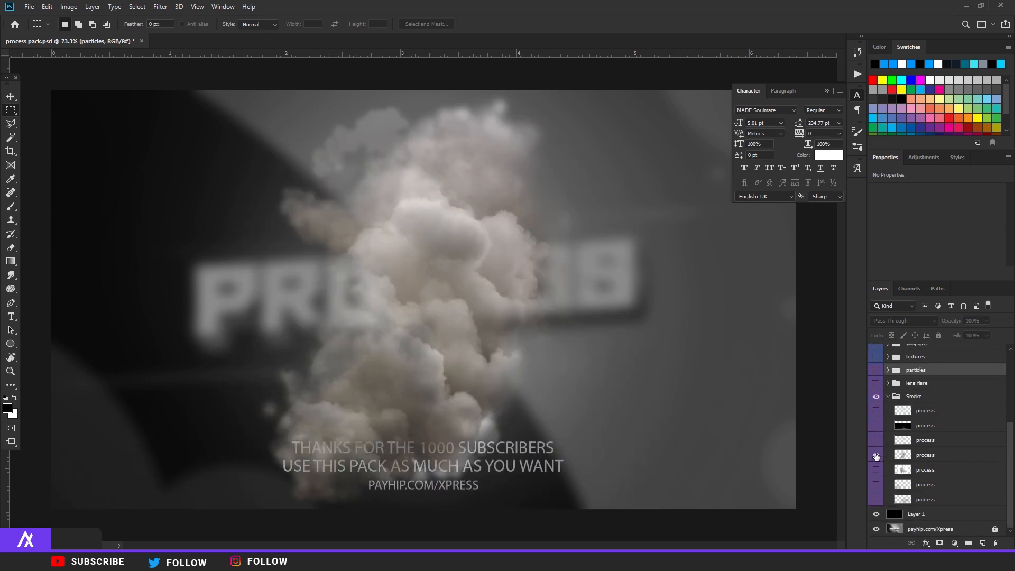
click(876, 499)
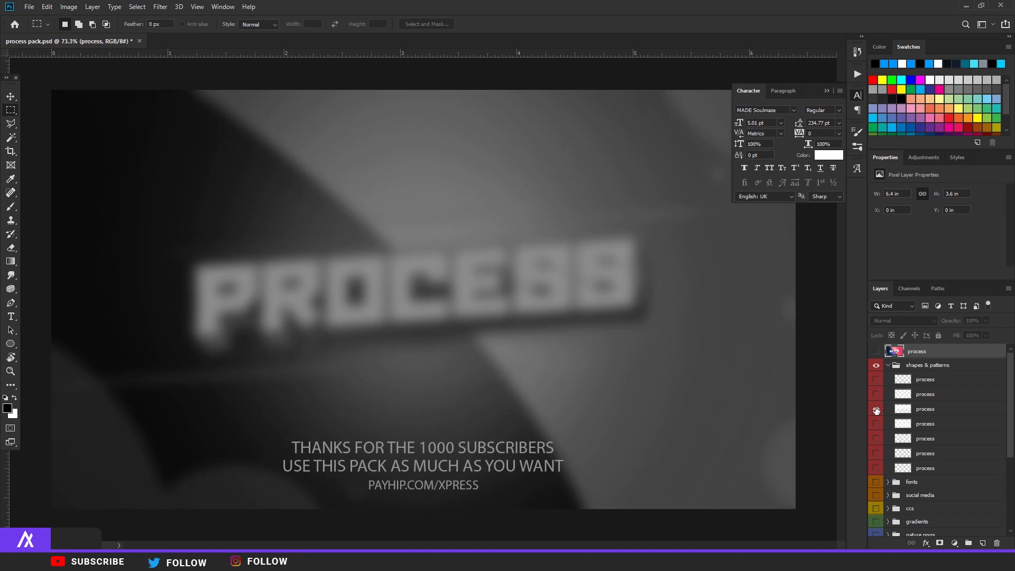
- Preview and hide the font samples, then the row of social media icons
click(875, 409)
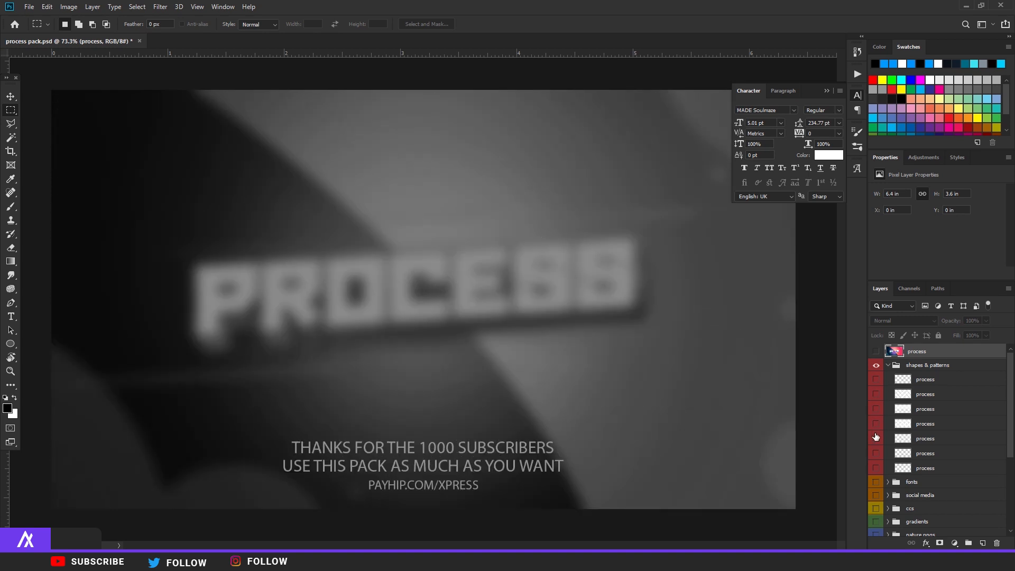
click(875, 454)
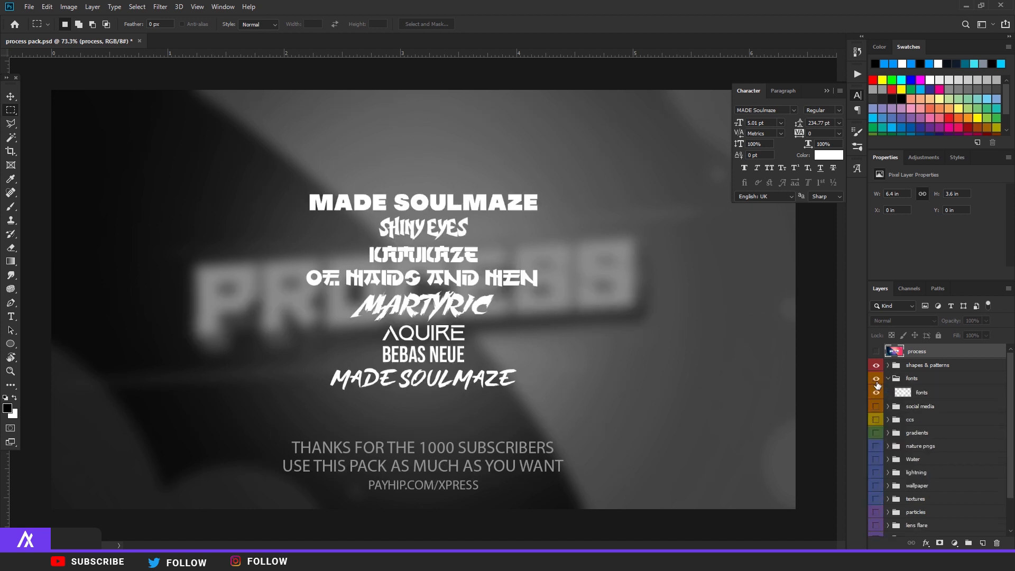
click(878, 378)
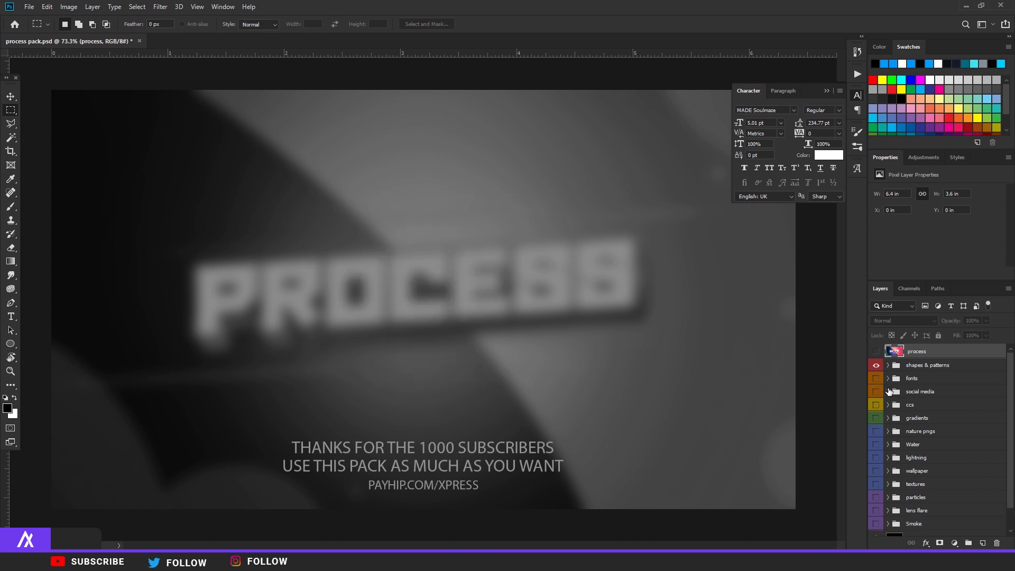
click(876, 391)
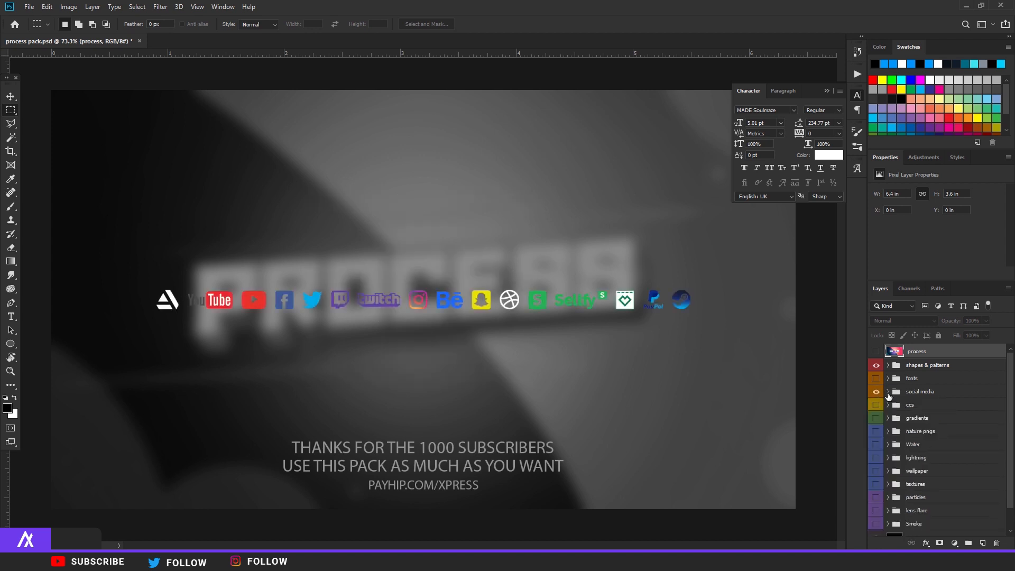
click(876, 391)
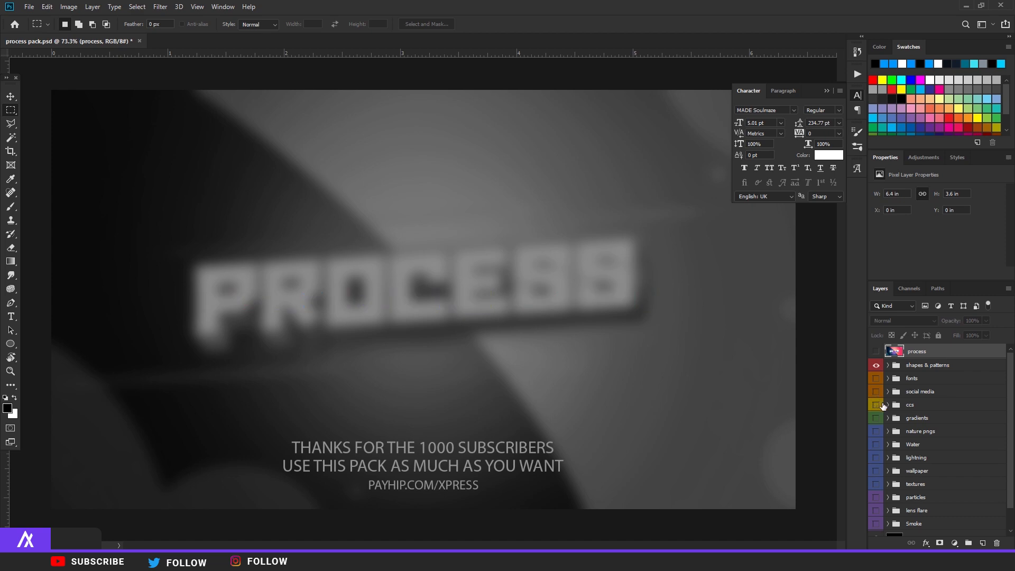
- Preview the colour-graded photos with a warm pink grade, then the gradient swatches, hiding each afterwards
click(875, 404)
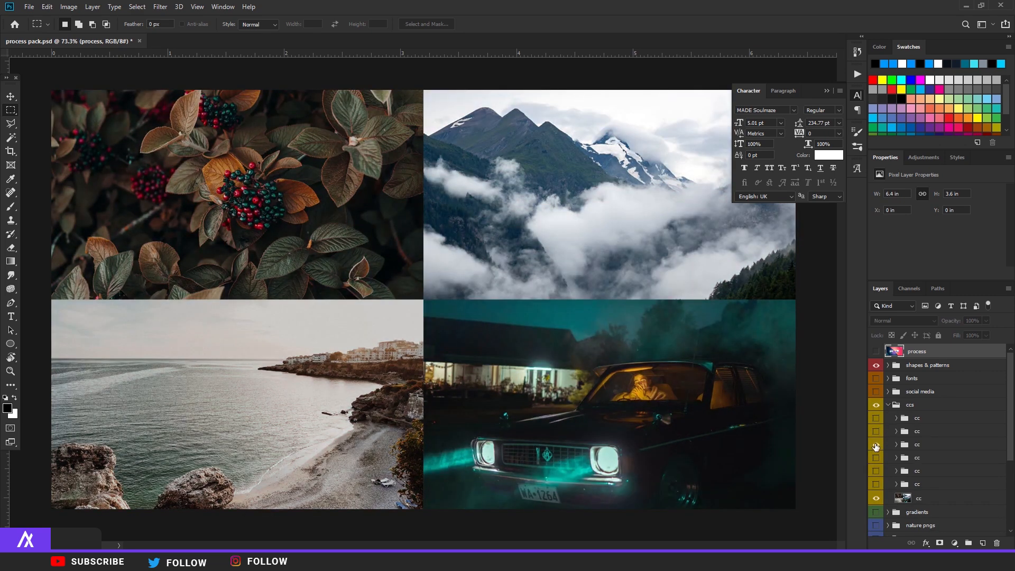
click(876, 457)
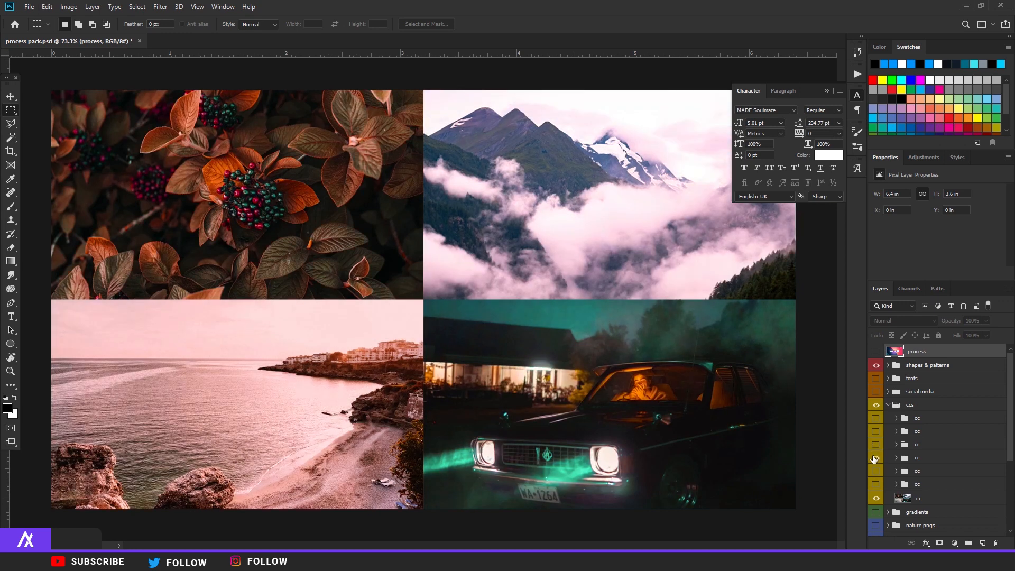
click(876, 458)
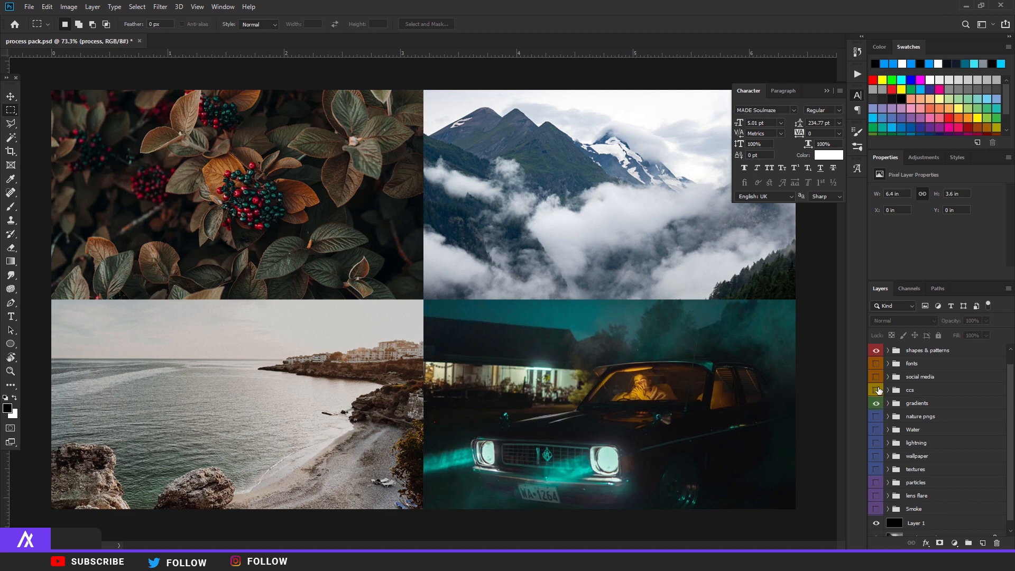
click(876, 403)
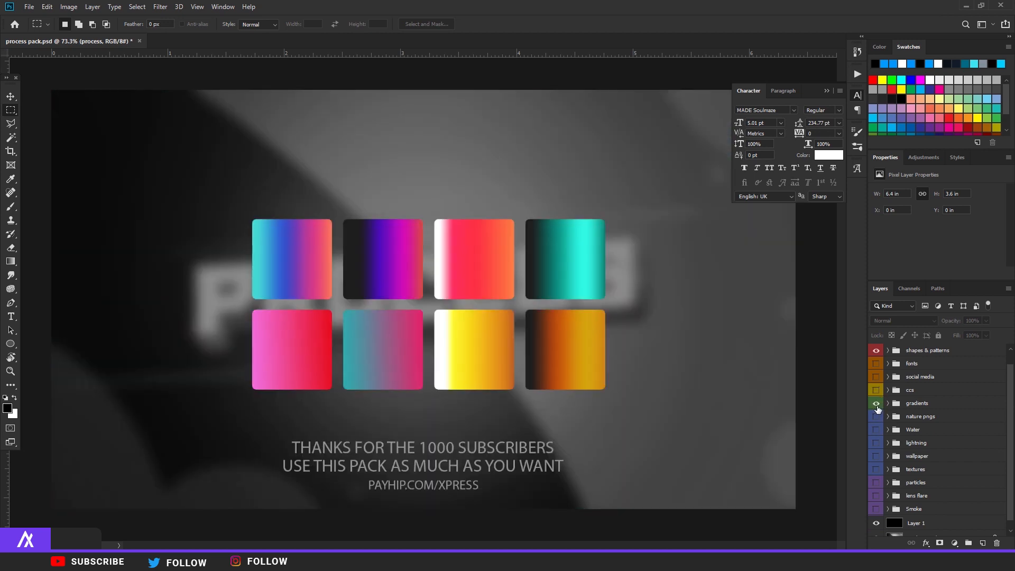
click(876, 403)
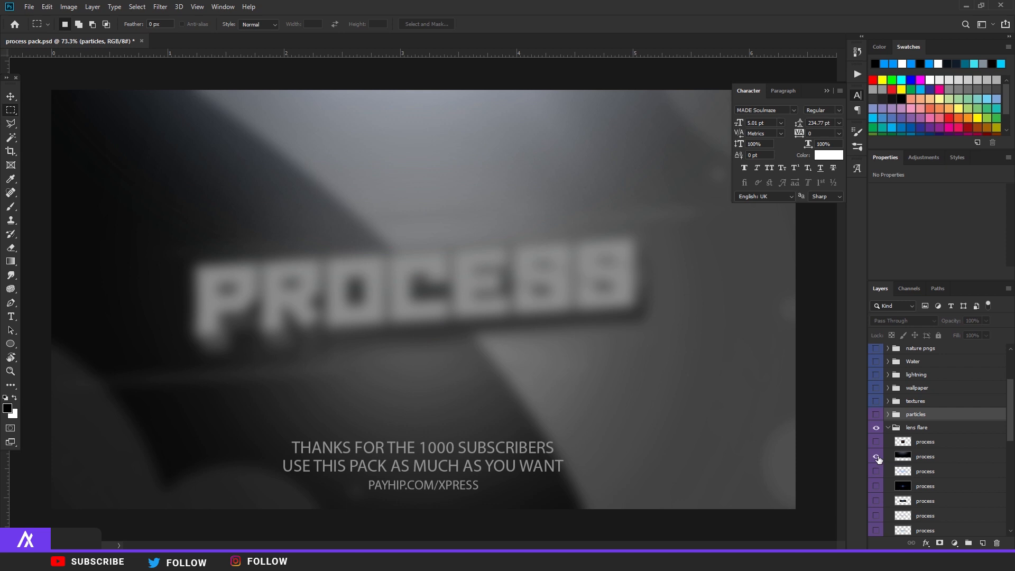
click(875, 472)
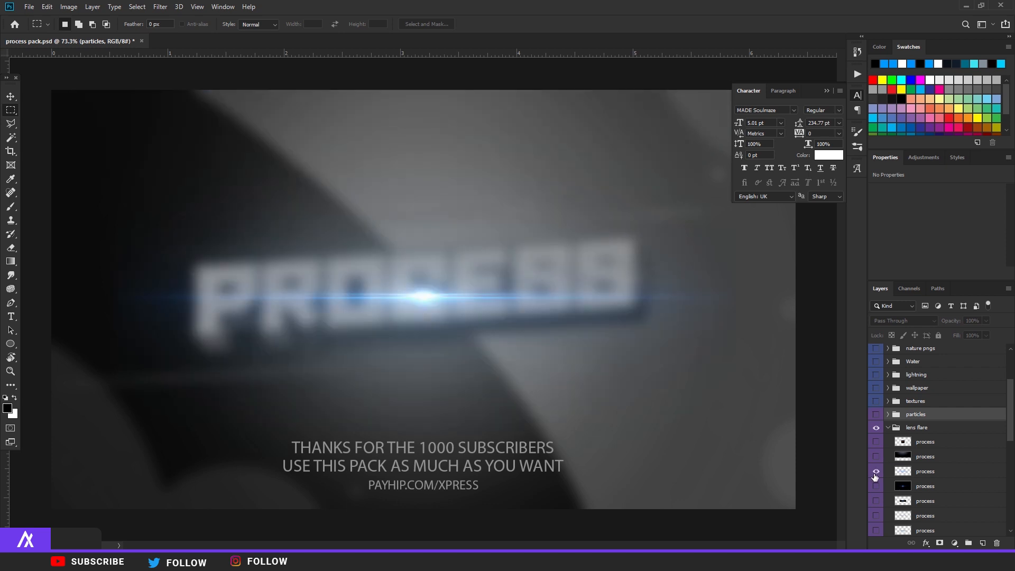
click(876, 470)
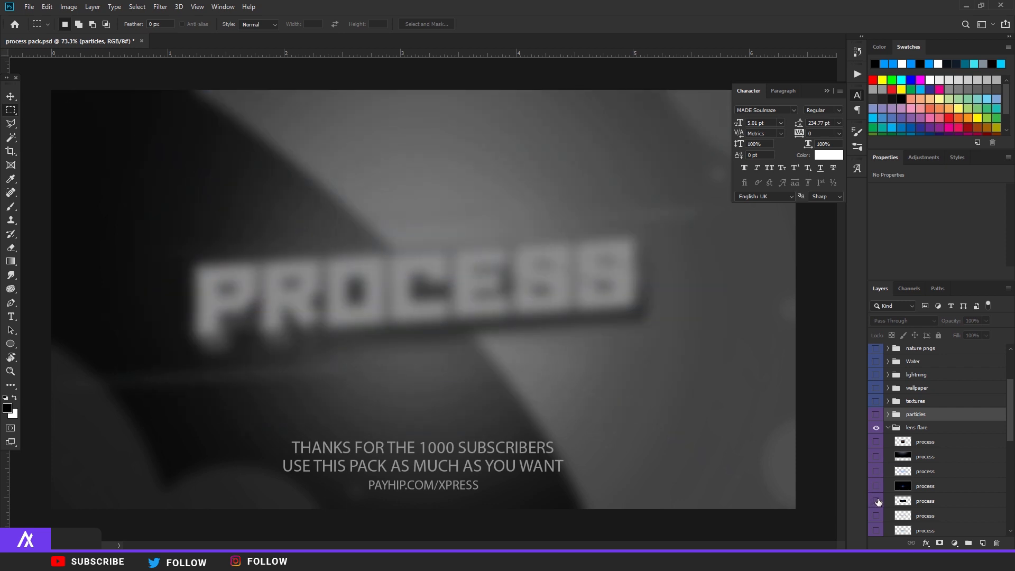
scroll(down, 3)
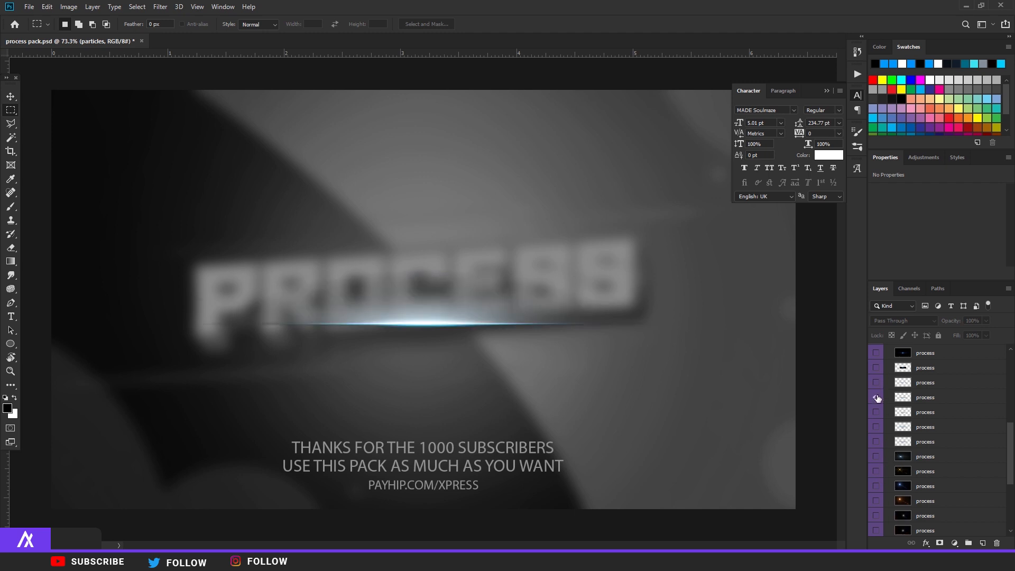
click(878, 396)
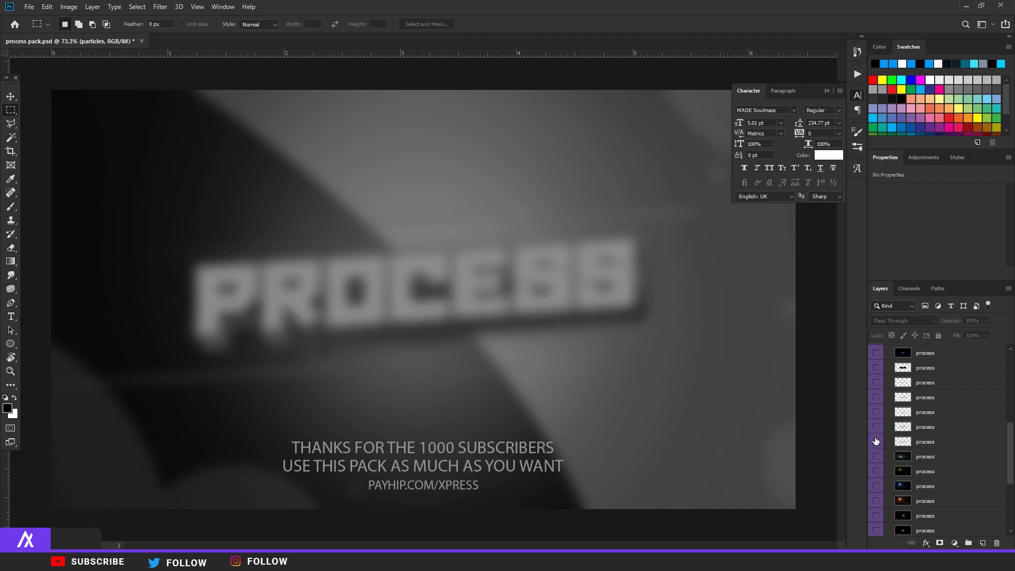